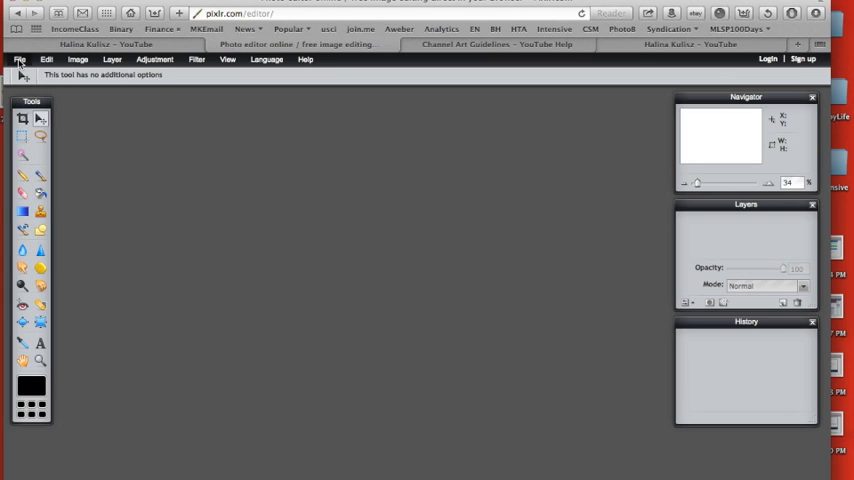
Step: Open the Channel Art Template image from the computer via File > Open image
click(18, 60)
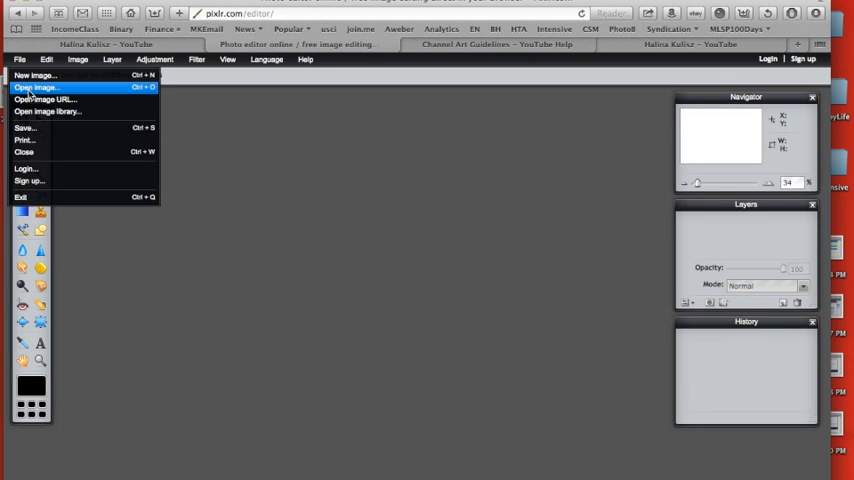
click(36, 88)
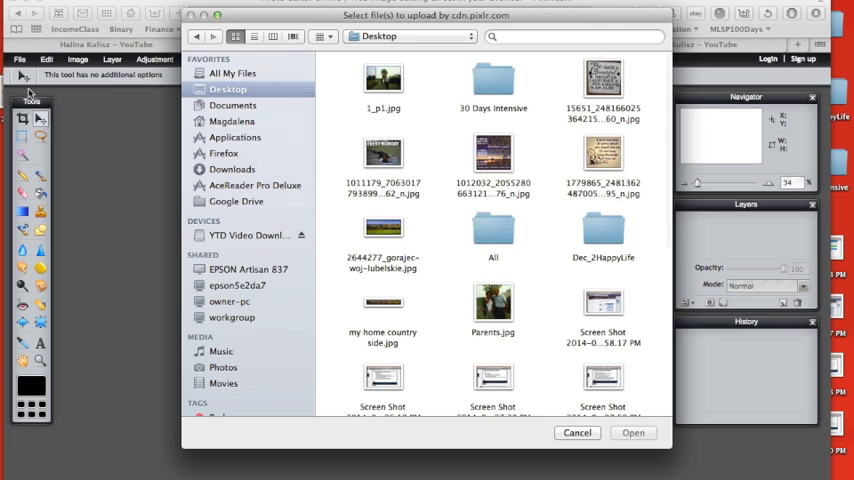
scroll(down, 3)
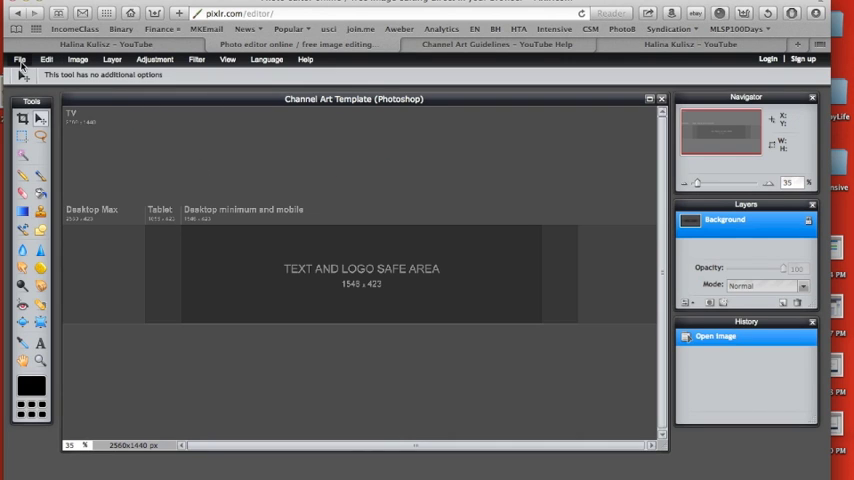
Step: Open the countryside landscape photo from the Desktop as a second image
click(18, 60)
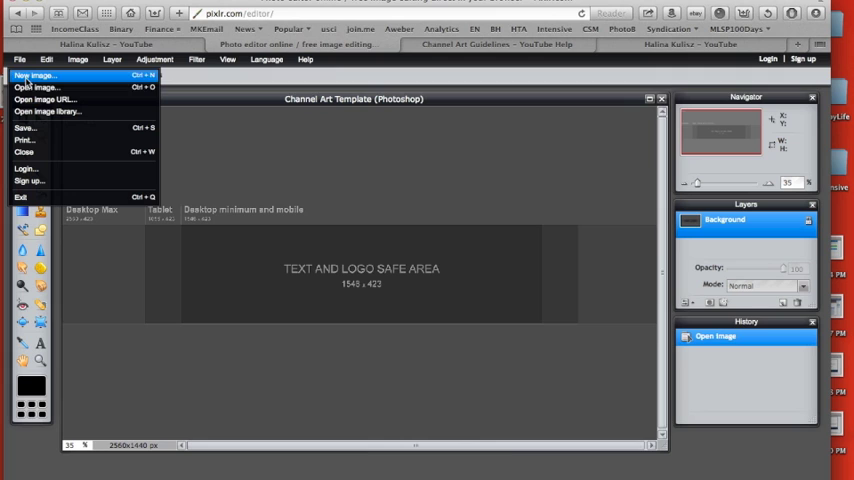
click(38, 88)
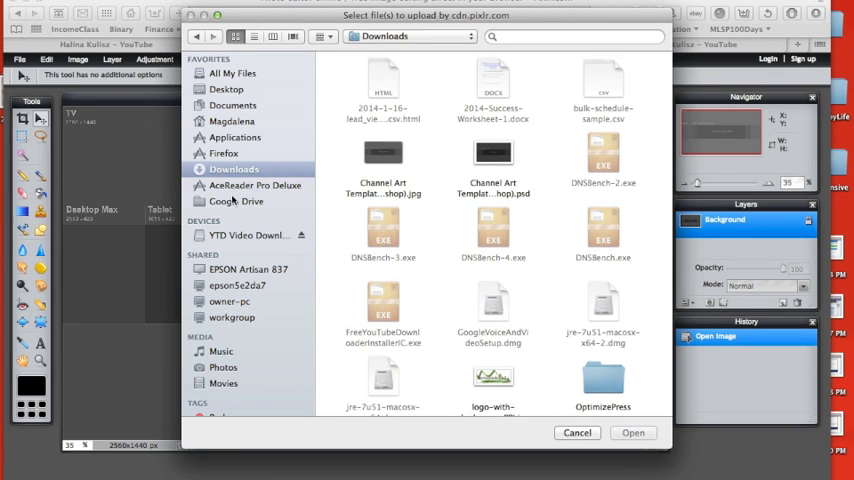
click(228, 88)
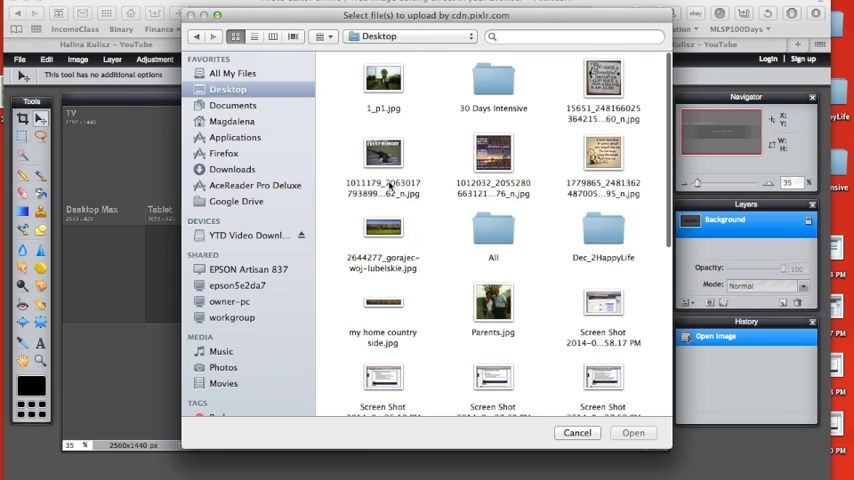
click(576, 432)
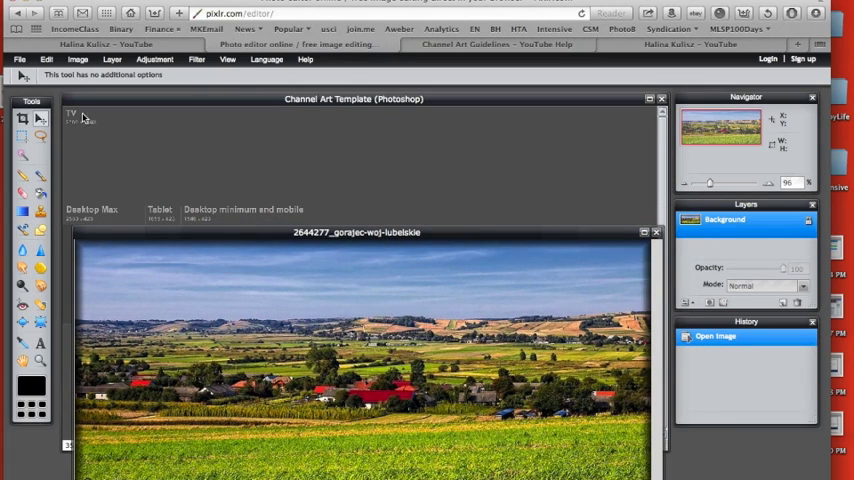
mouse_move(120, 148)
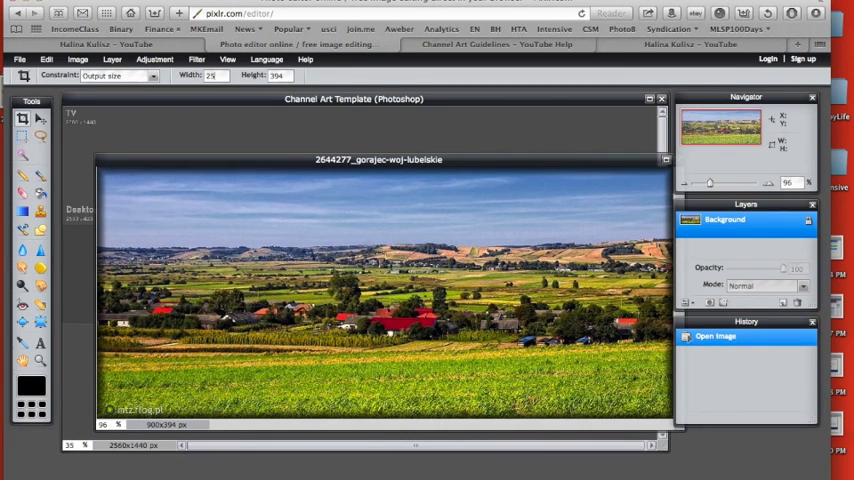
Step: Crop the countryside photo with Output size 2560 by 1440 dragged across the picture
text(2560)
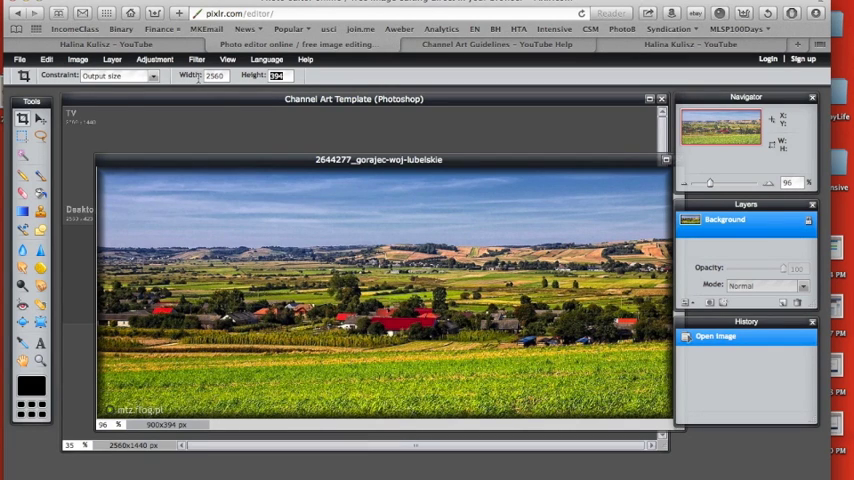
text(1440)
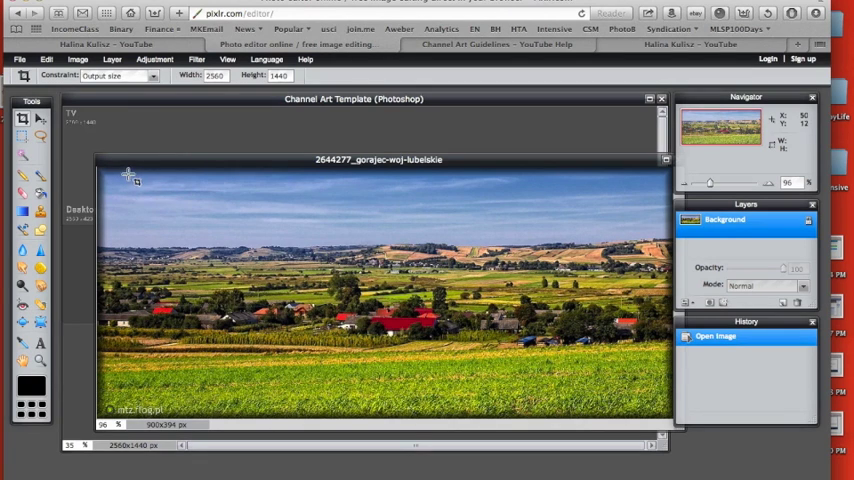
drag(128, 178, 558, 416)
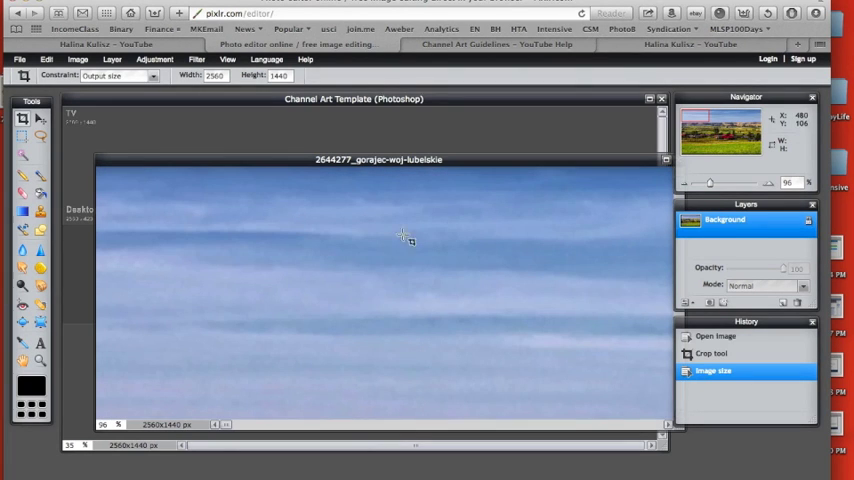
mouse_move(710, 184)
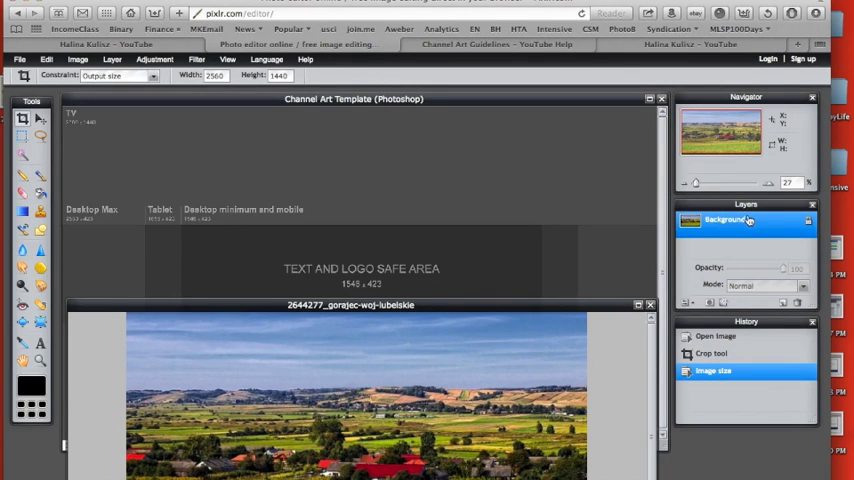
mouse_move(730, 224)
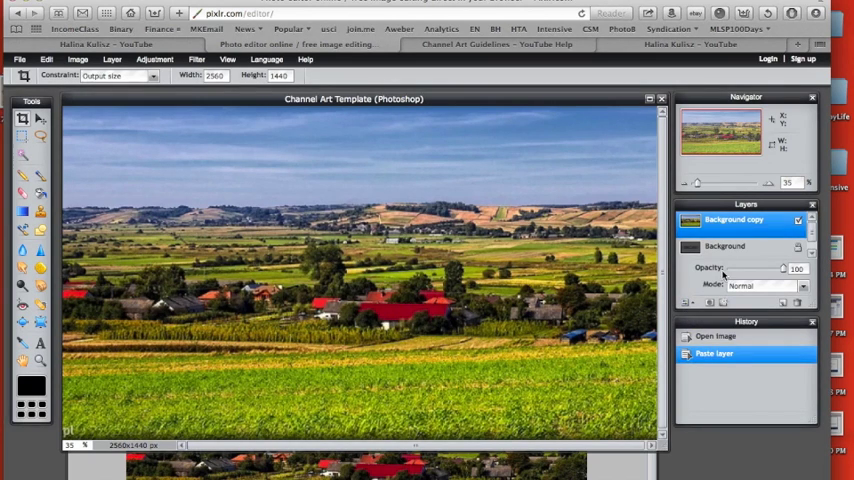
Step: Lower the pasted photo layer's opacity to about 25 so the safe-area guides show through
drag(796, 268, 780, 268)
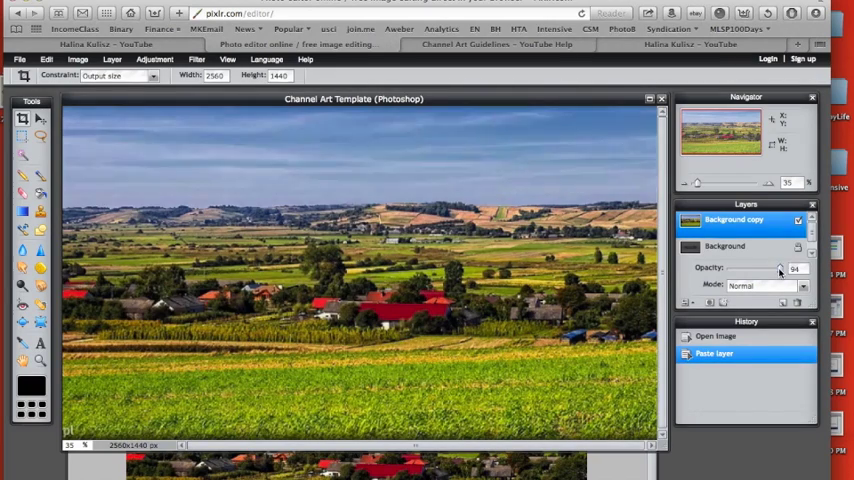
drag(780, 270, 760, 270)
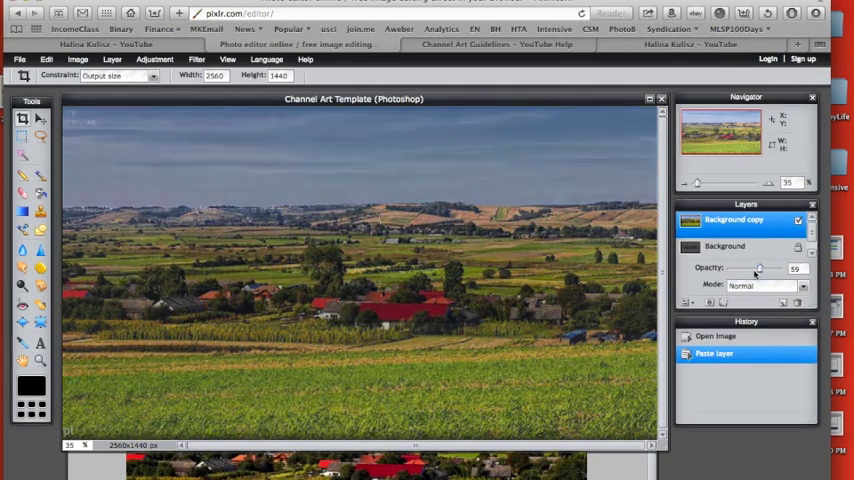
drag(762, 268, 744, 268)
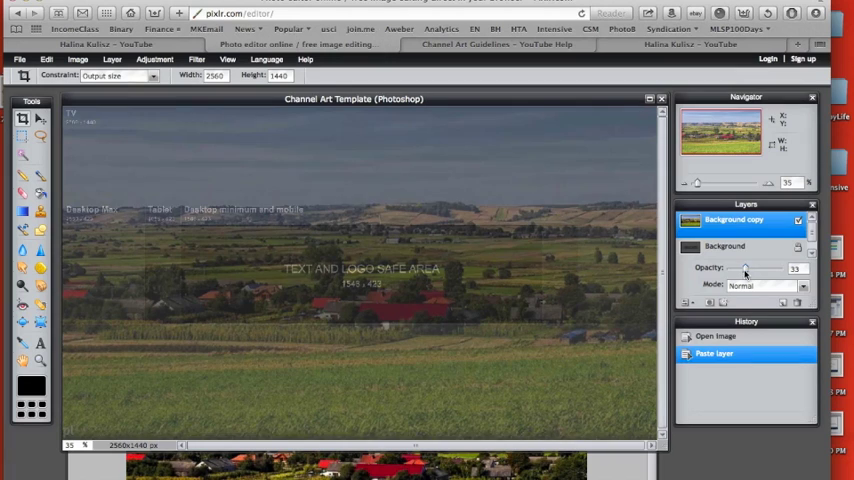
drag(744, 268, 740, 268)
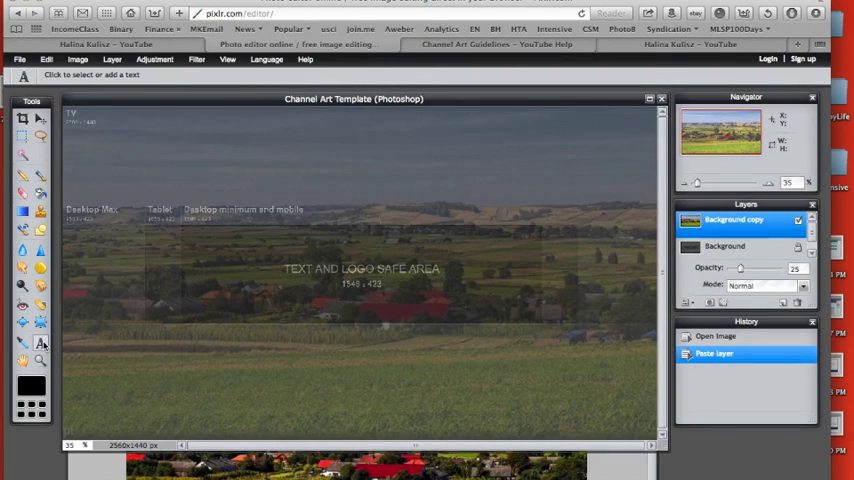
Step: Add a text layer over the safe area reading 'My counrty side'
click(258, 268)
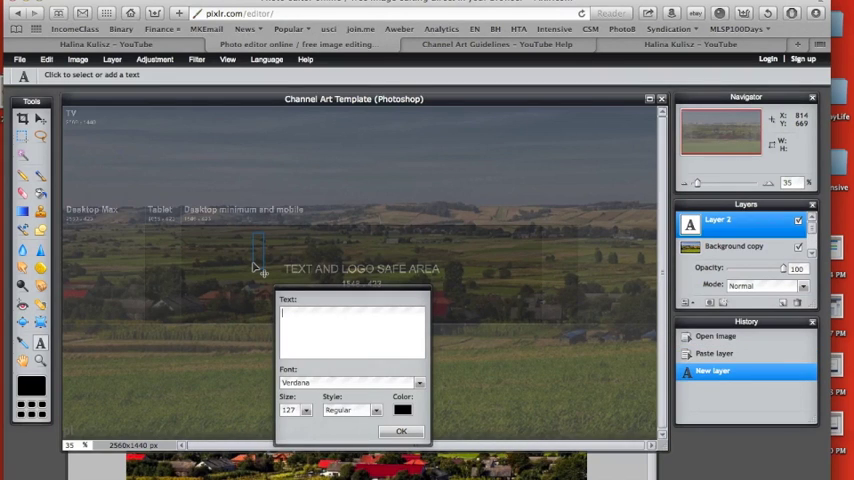
text(C)
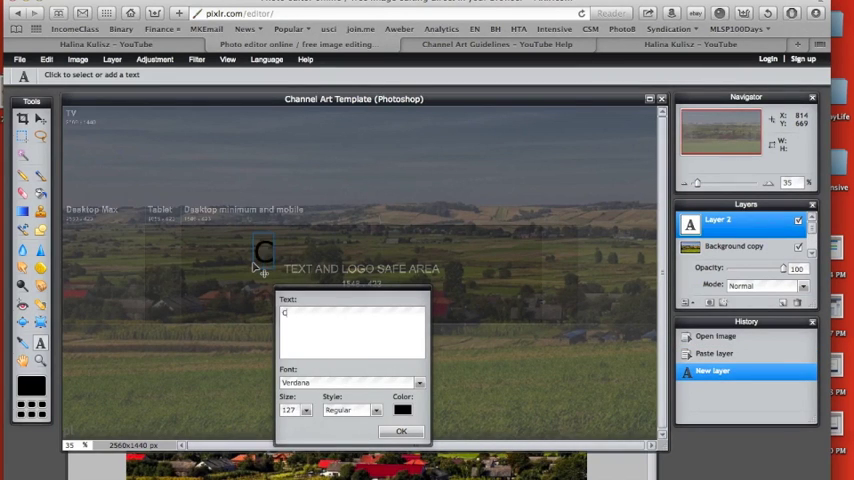
text(My coun)
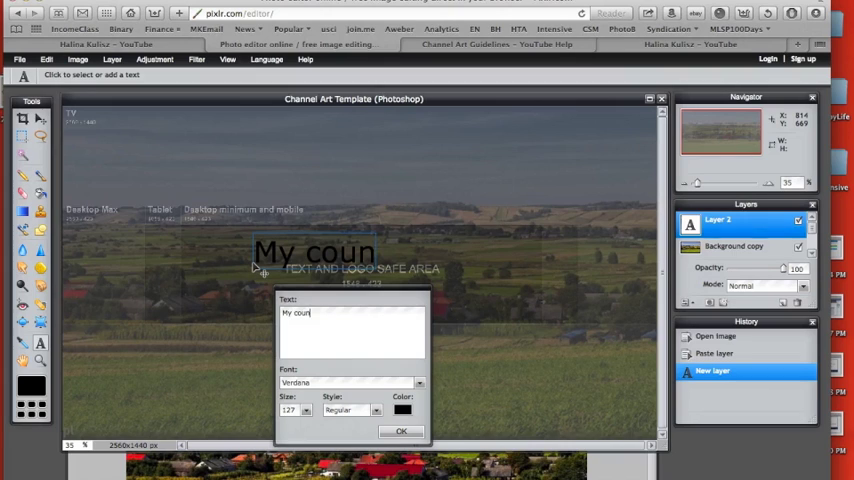
text(rty)
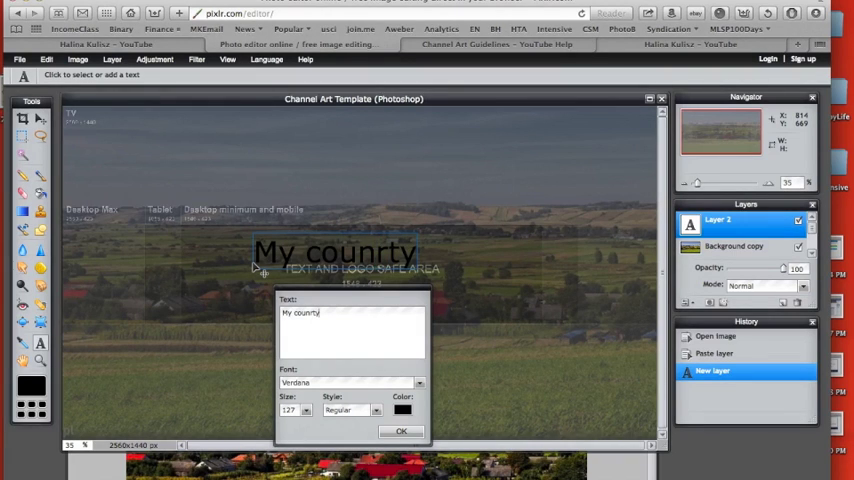
text(side)
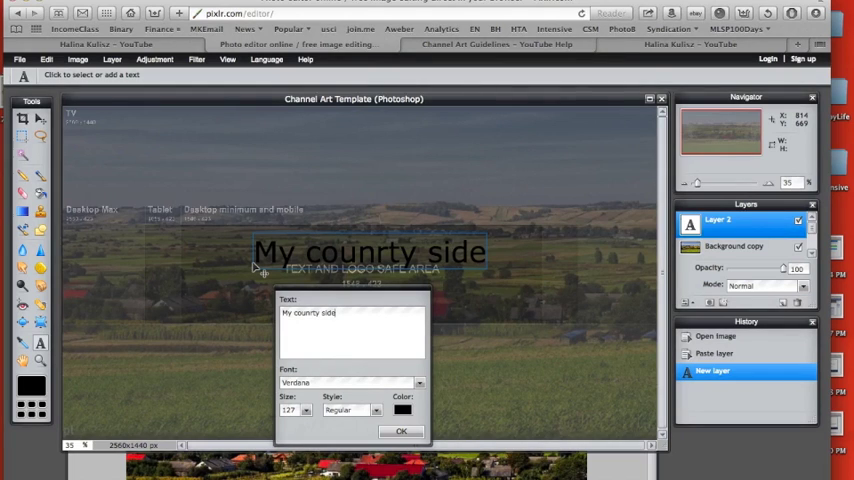
text(Kr)
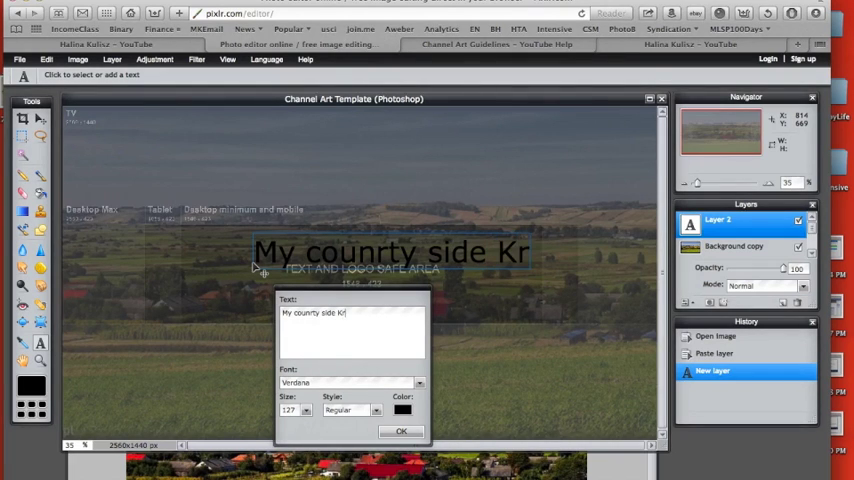
key(backspace)
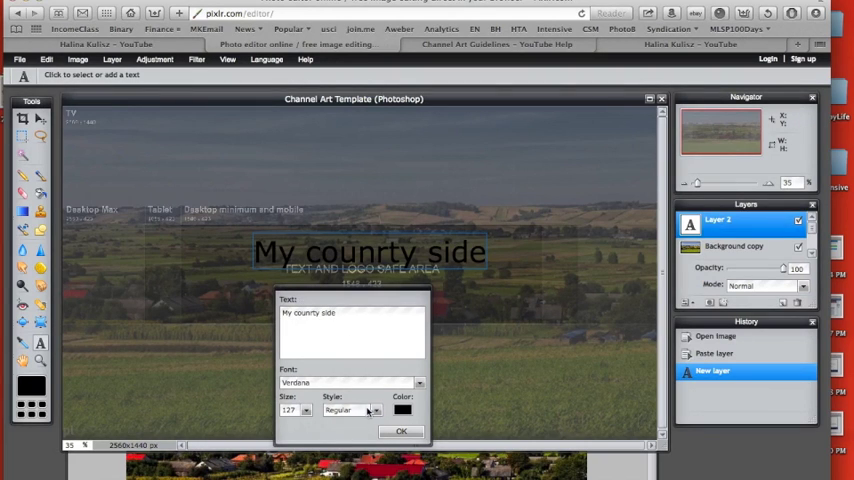
Step: Colour the title bright red in the Color selector and finish the text edit
click(350, 410)
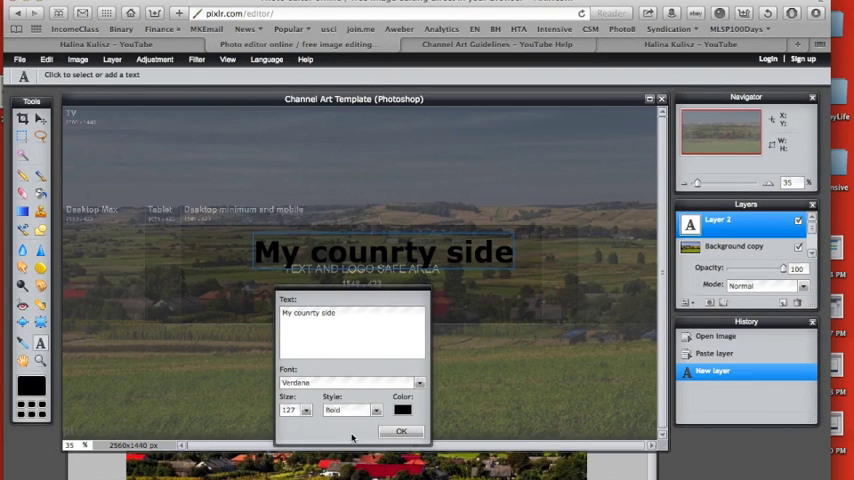
click(402, 410)
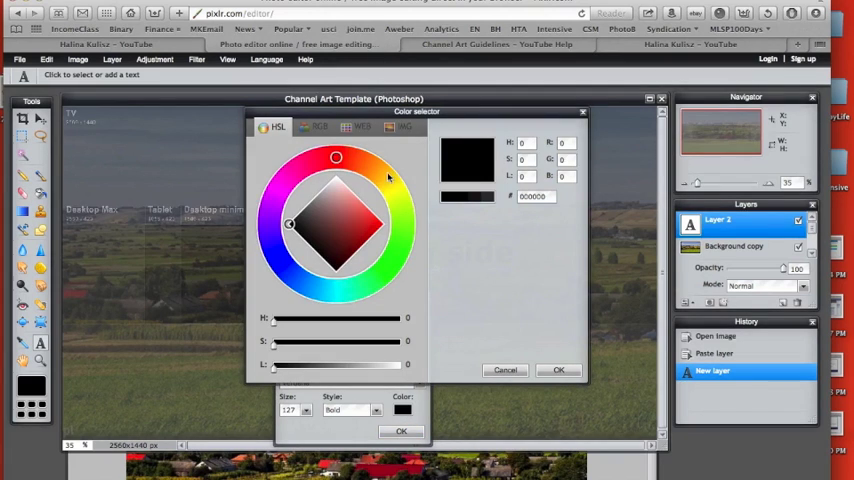
click(350, 200)
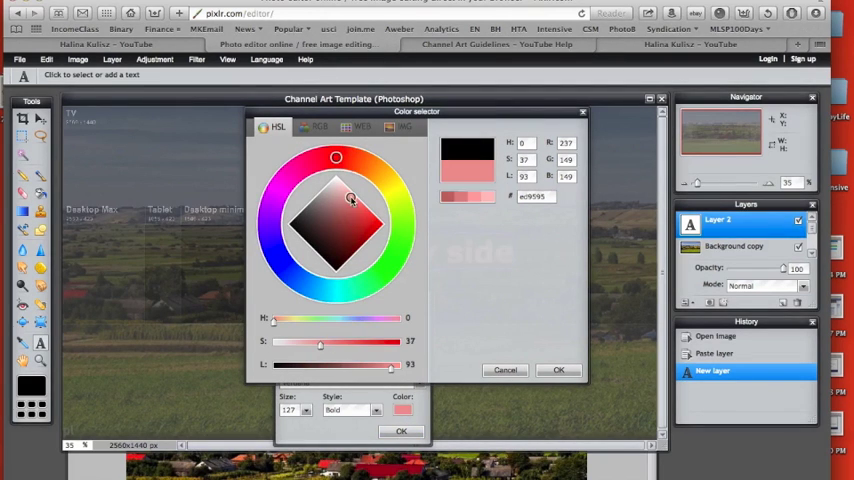
click(372, 218)
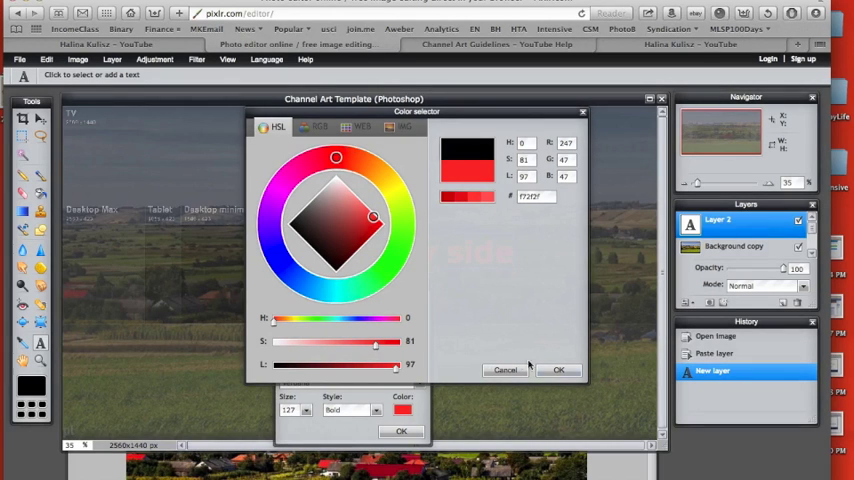
click(558, 368)
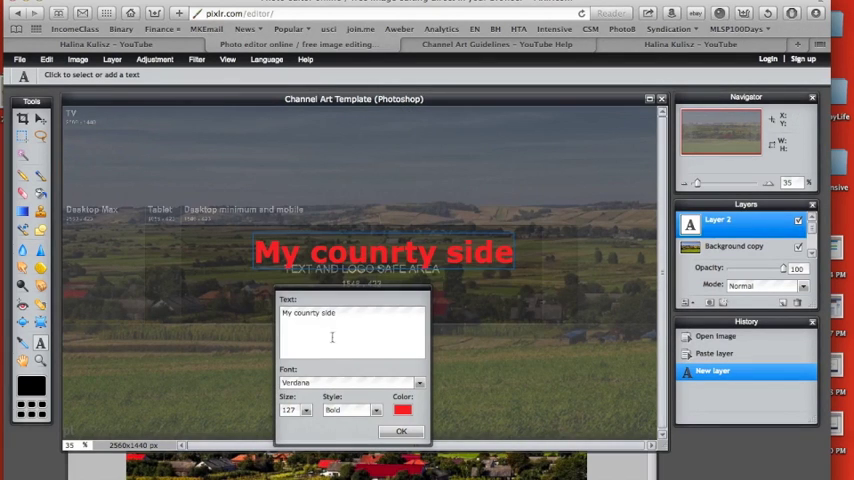
click(400, 432)
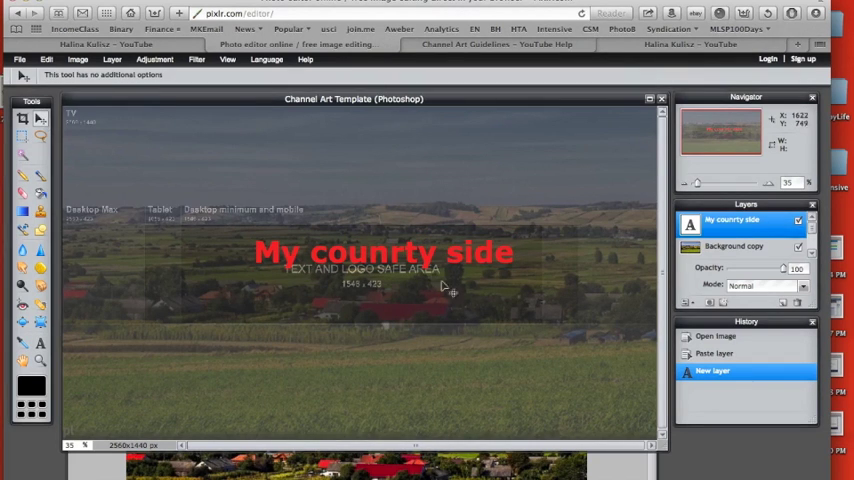
Step: Drag the red title down centred below the TEXT AND LOGO SAFE AREA label and hide the template overlay
drag(384, 252, 408, 276)
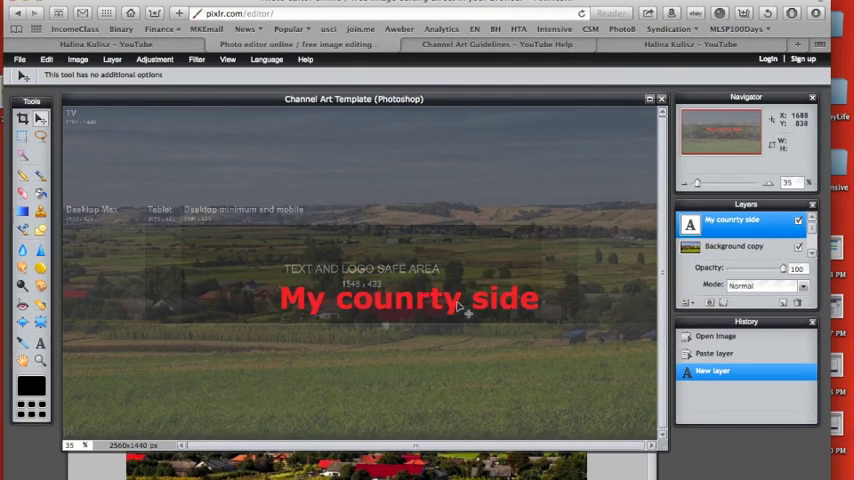
drag(456, 308, 460, 304)
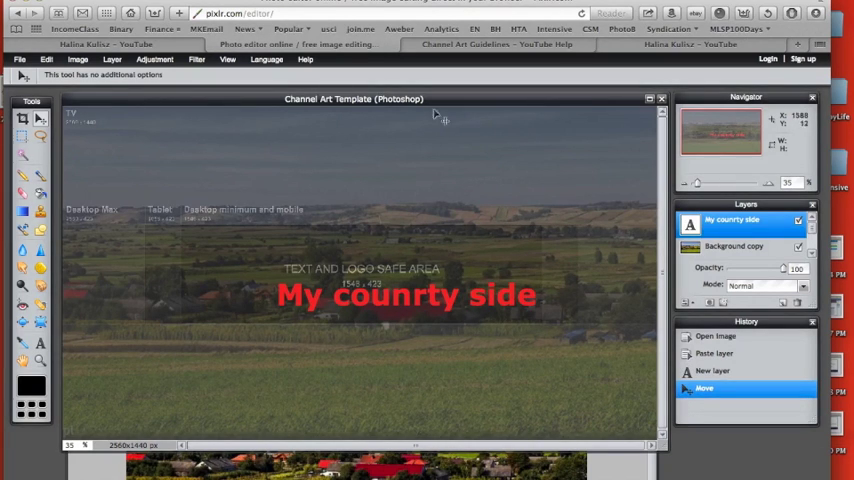
mouse_move(390, 196)
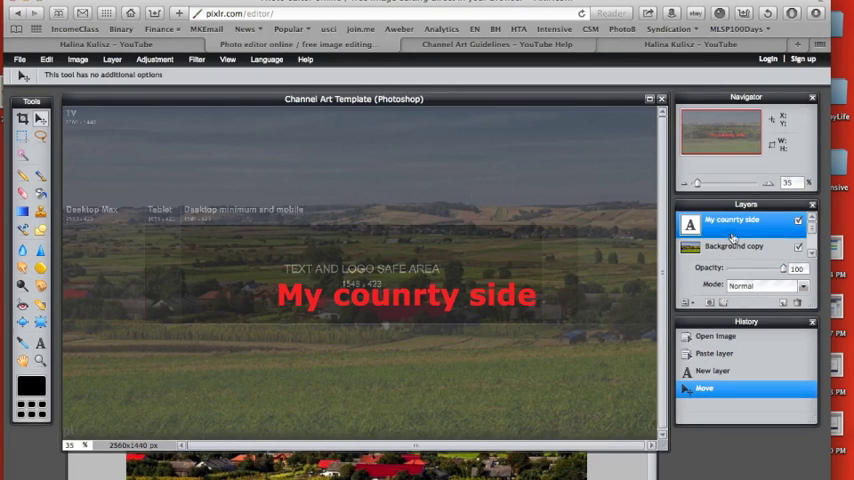
click(736, 246)
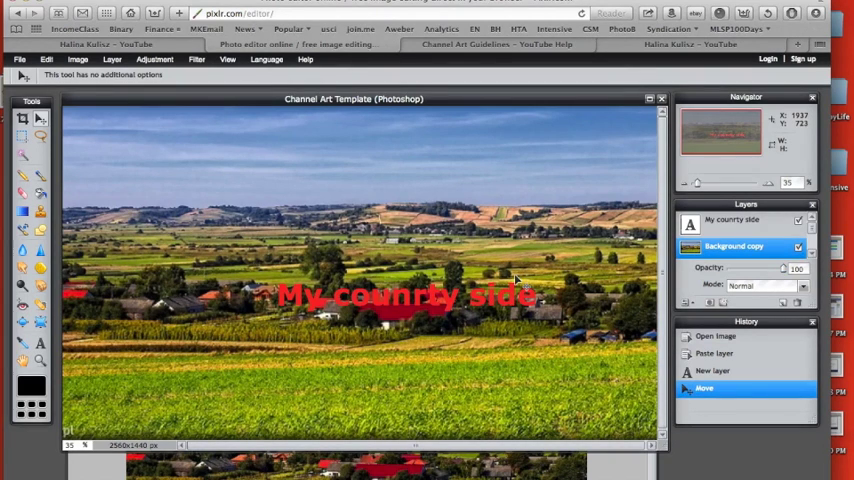
Step: Save the banner as a JPEG named 'youtube banner' at quality 90
click(18, 60)
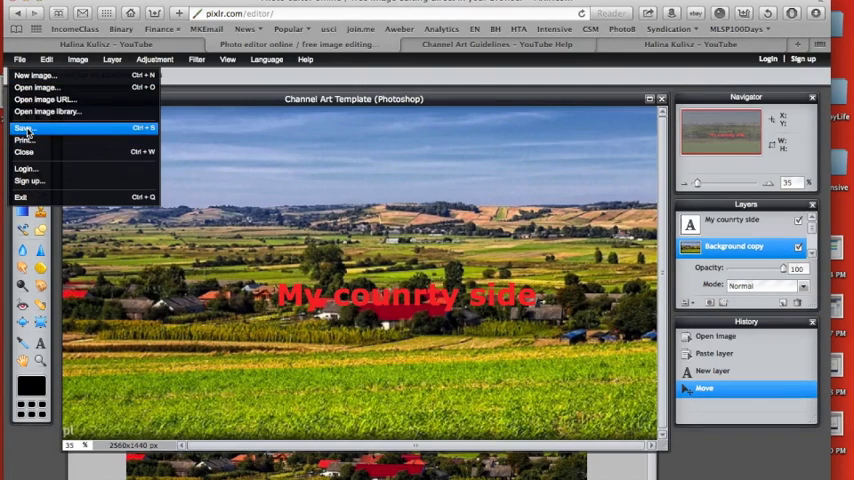
click(24, 128)
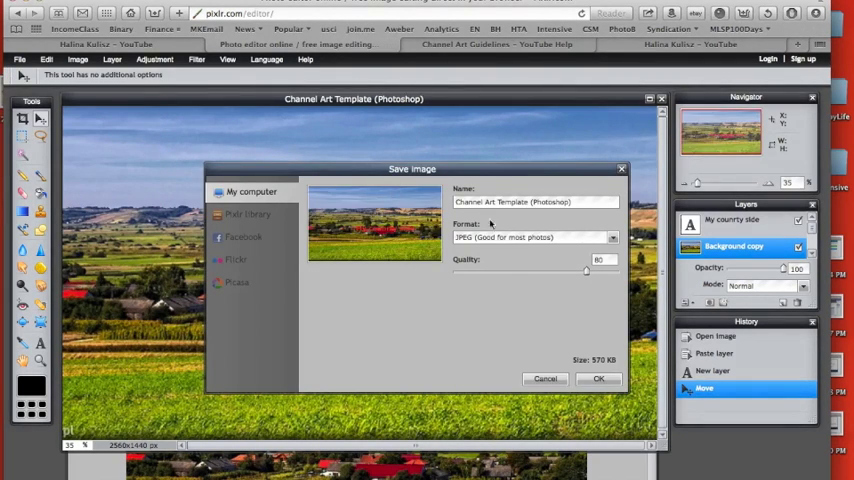
mouse_move(590, 276)
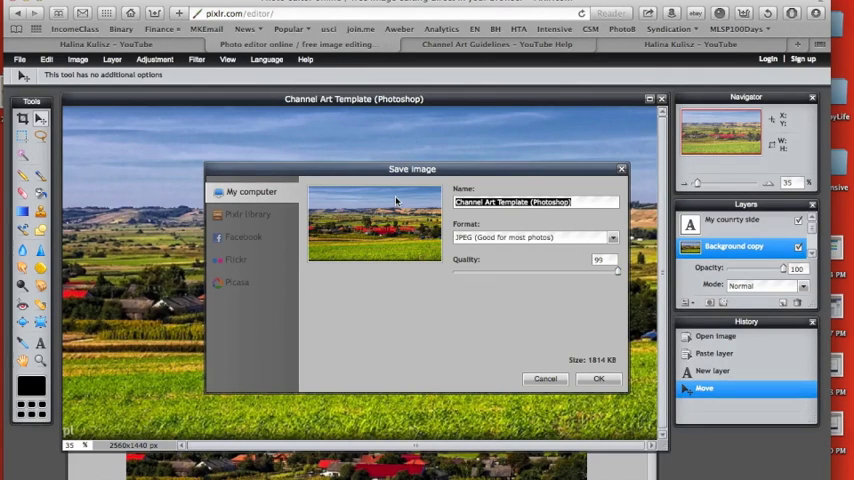
text(God)
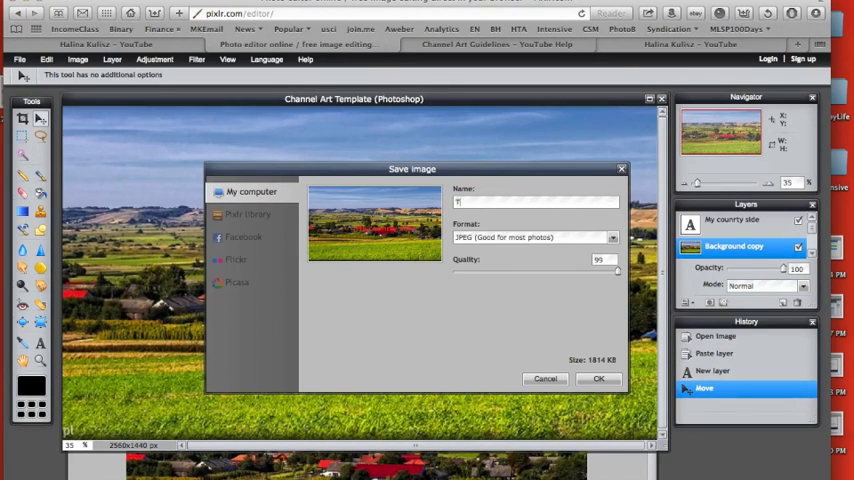
text(youtube banner)
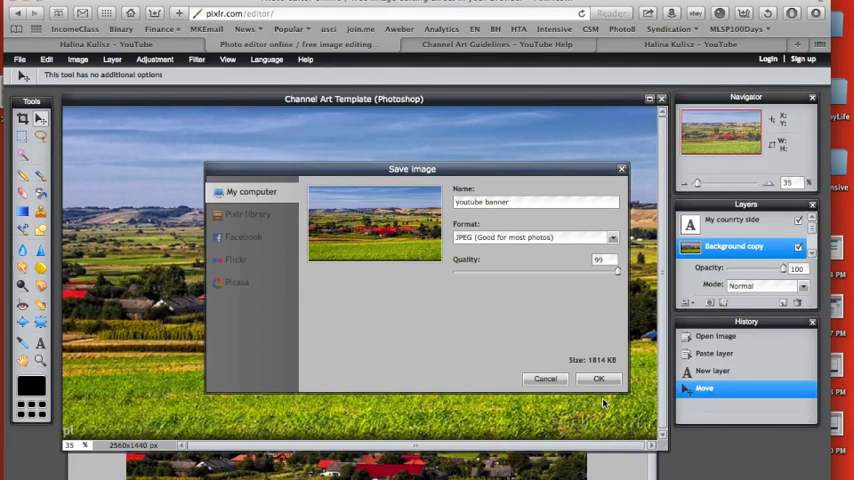
click(598, 378)
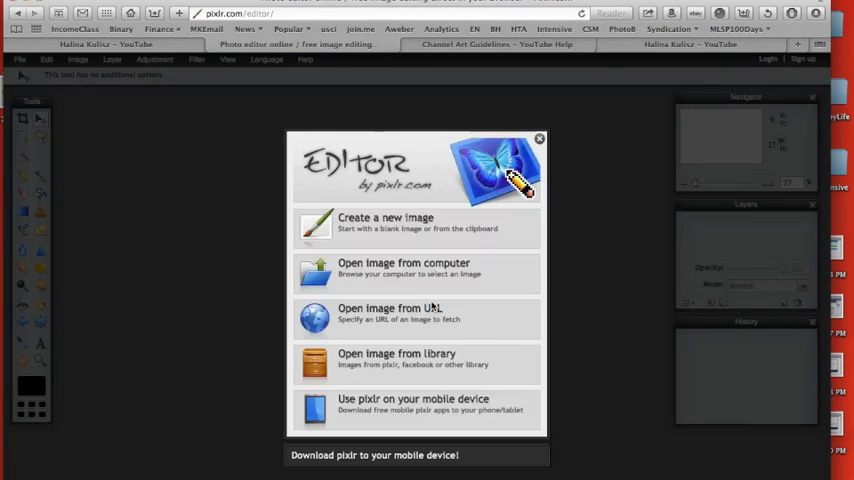
Step: Dismiss the welcome screen and open the parents photo 1_p1.jpg from the computer
click(540, 138)
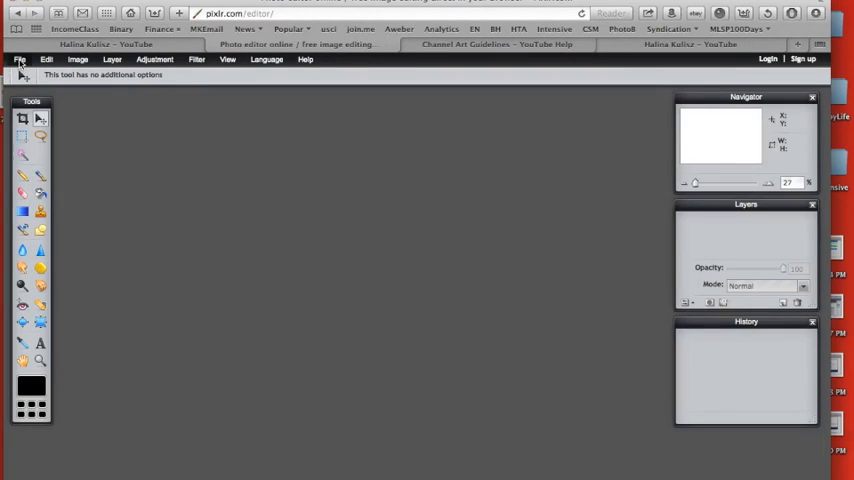
click(18, 60)
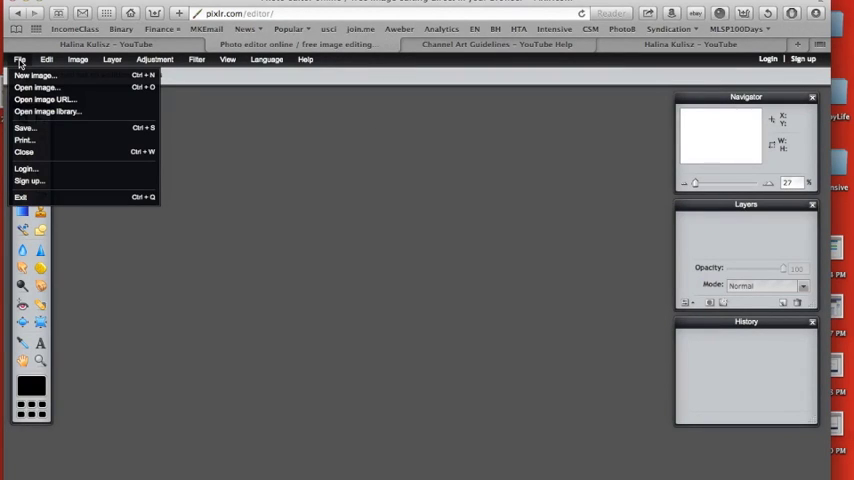
click(36, 88)
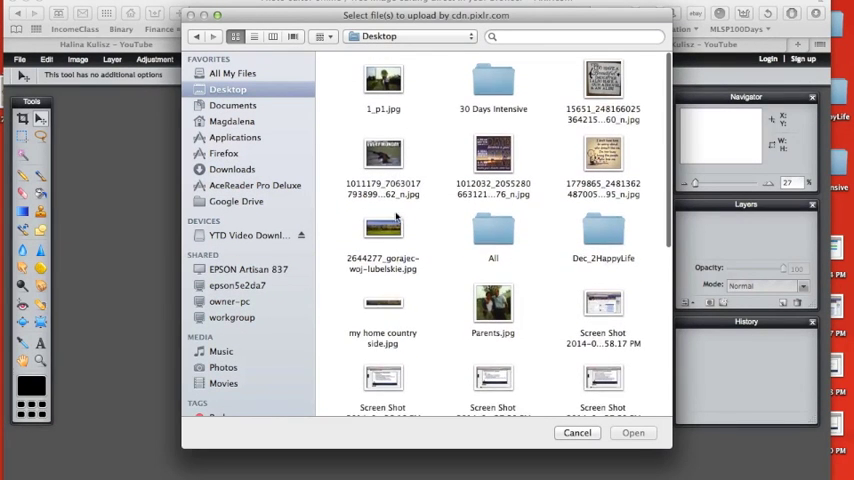
click(384, 80)
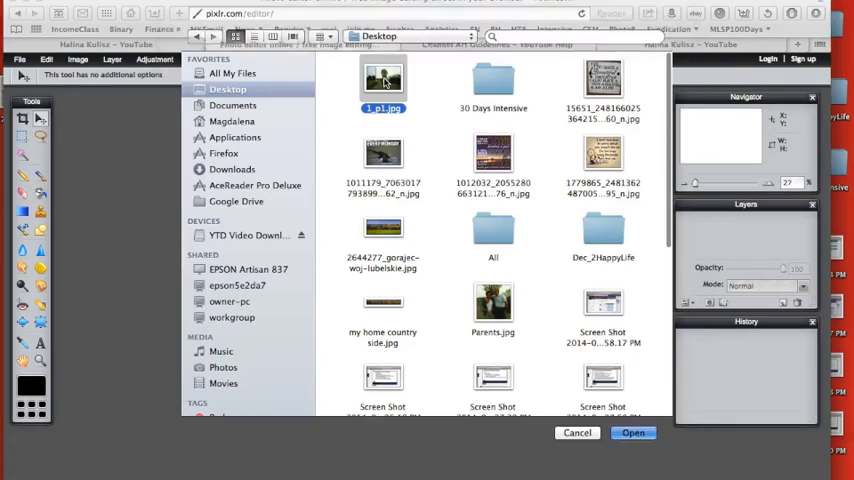
click(632, 432)
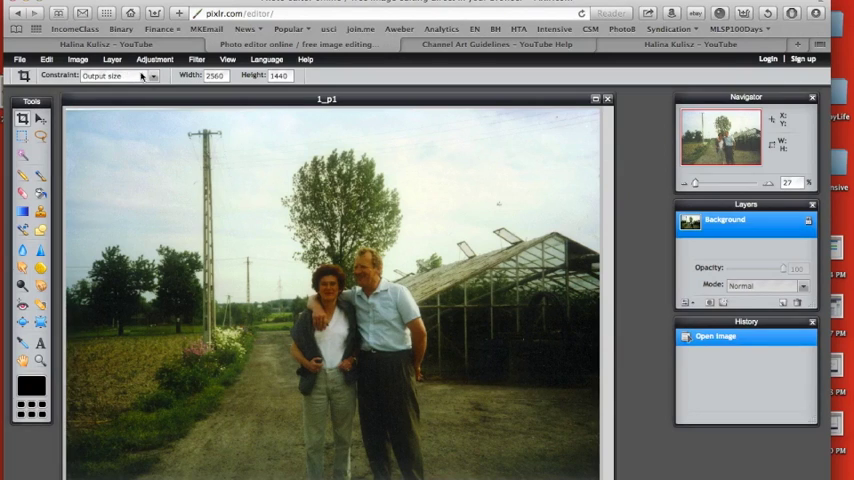
Step: Crop the photo to a small square around the couple and start saving it
click(212, 76)
text(600)
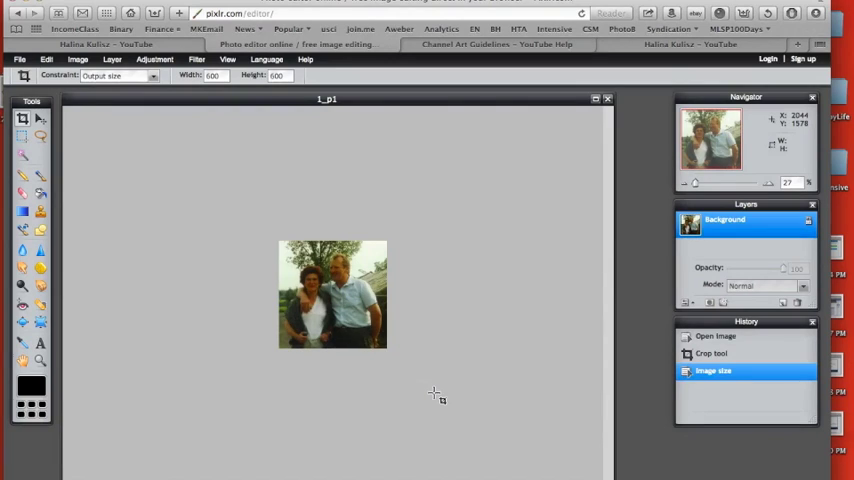
click(18, 58)
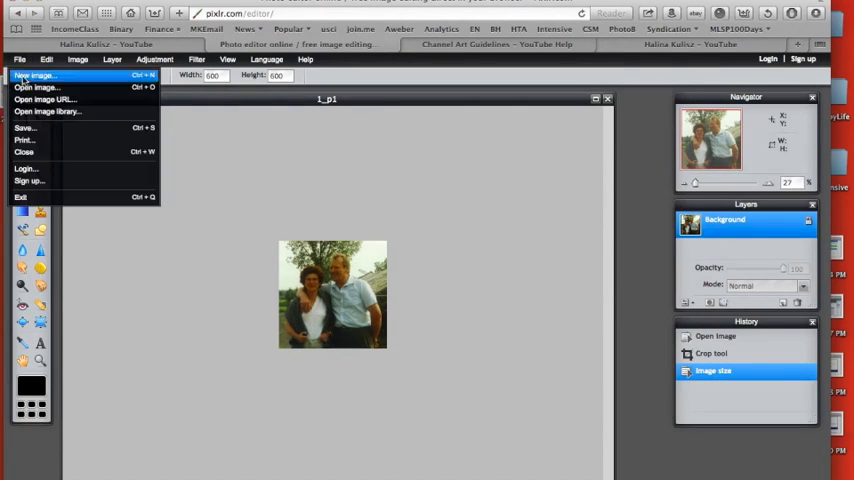
Step: Save the square photo as JPEG parents1.jpg to the Desktop and switch to the YouTube channel page
click(24, 128)
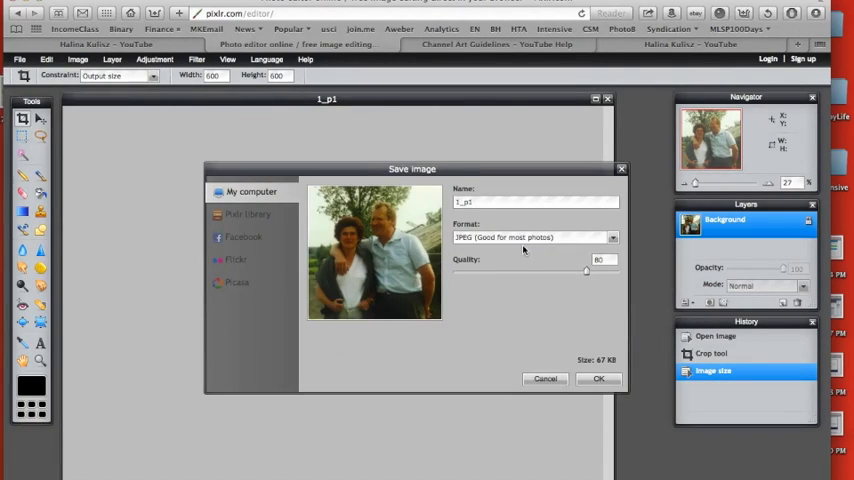
click(536, 200)
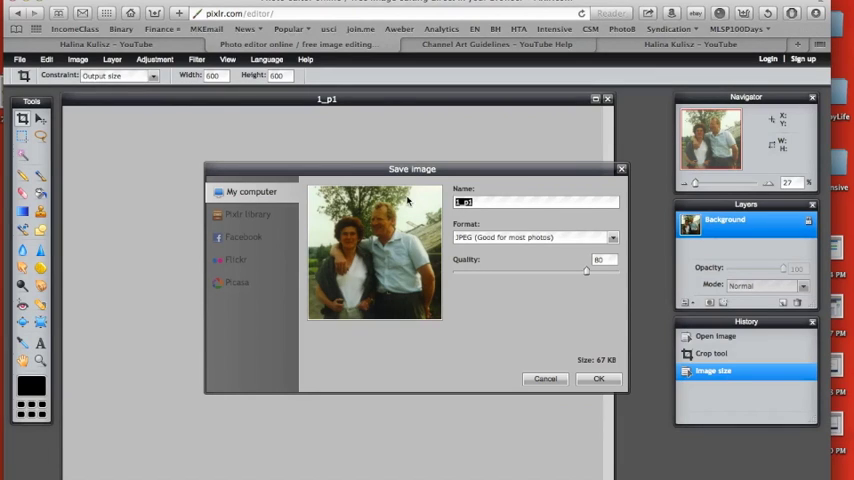
text(parents1)
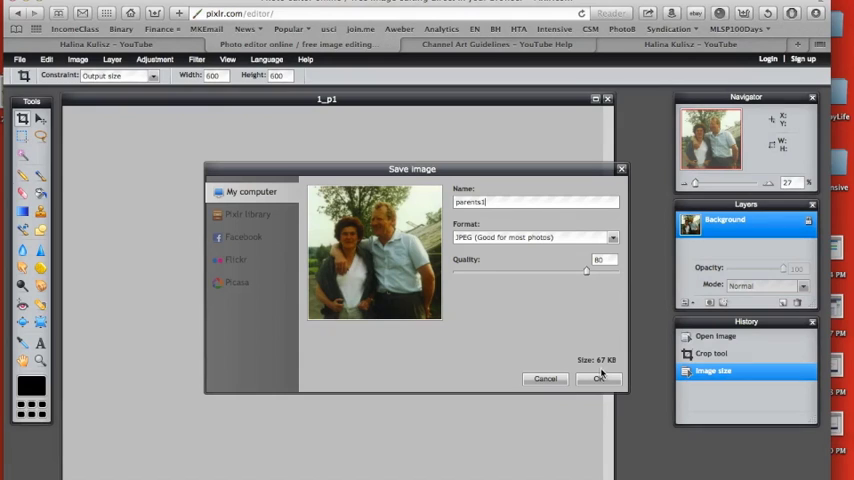
click(598, 378)
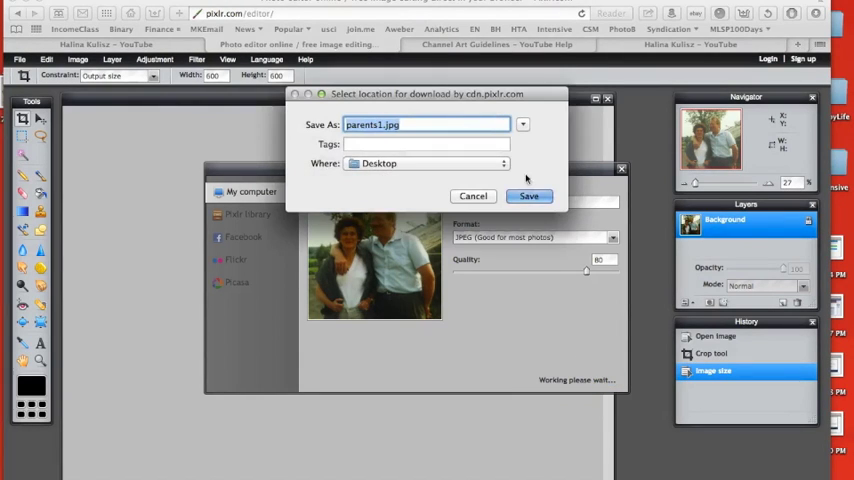
click(528, 196)
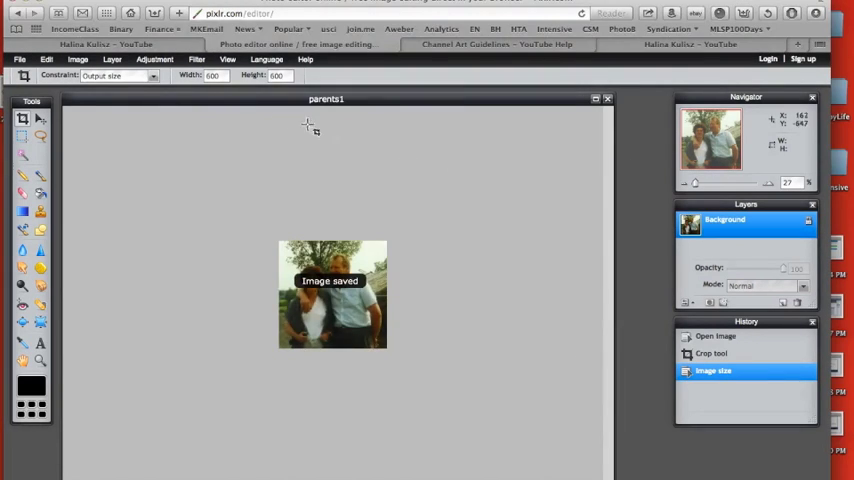
click(608, 98)
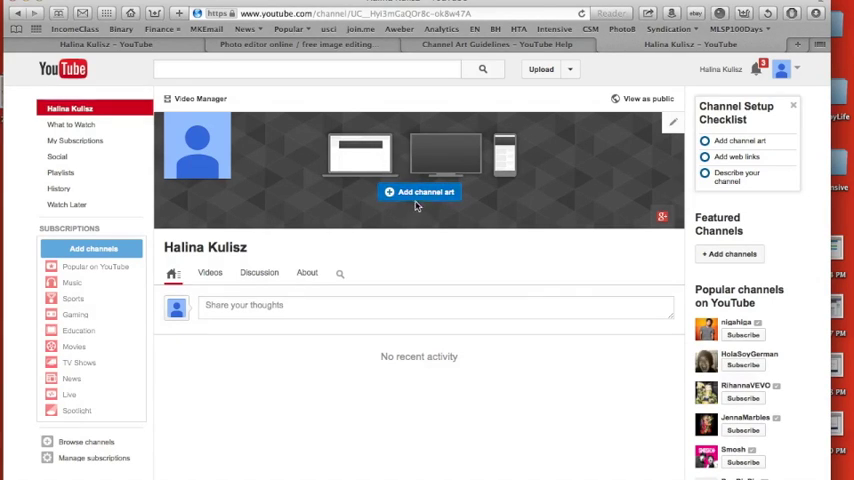
Step: Add channel art by uploading youtube banner.jpg from the Desktop
click(420, 192)
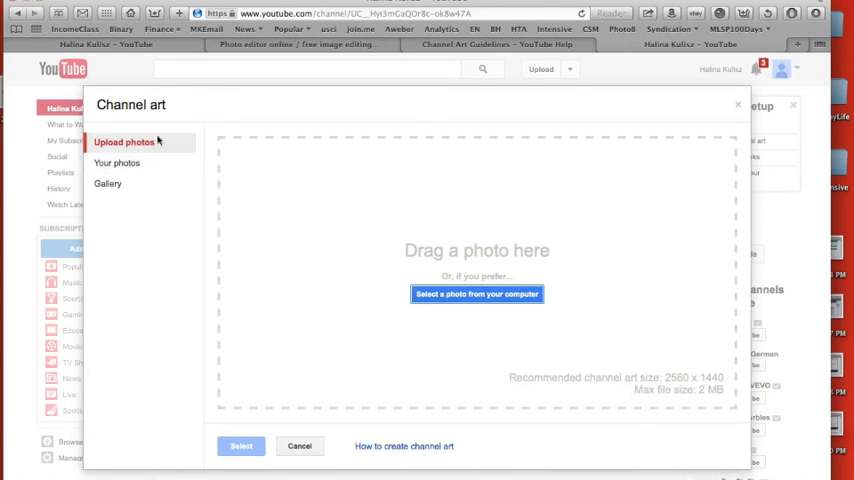
click(476, 294)
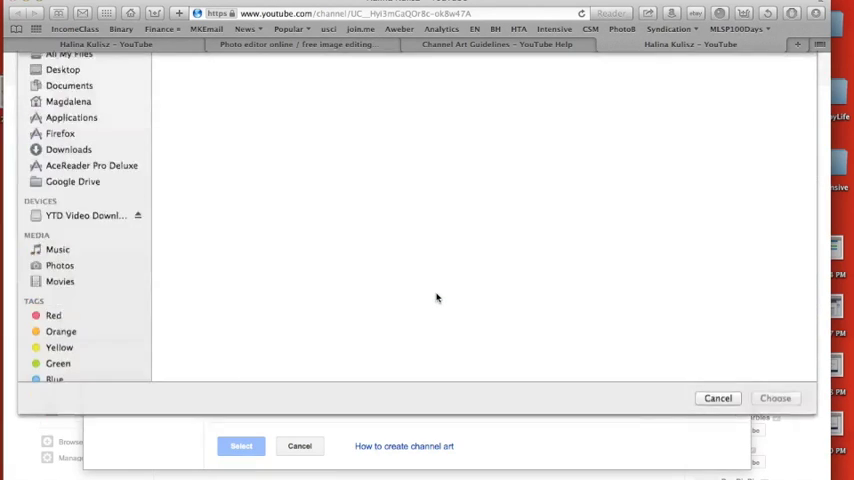
click(64, 118)
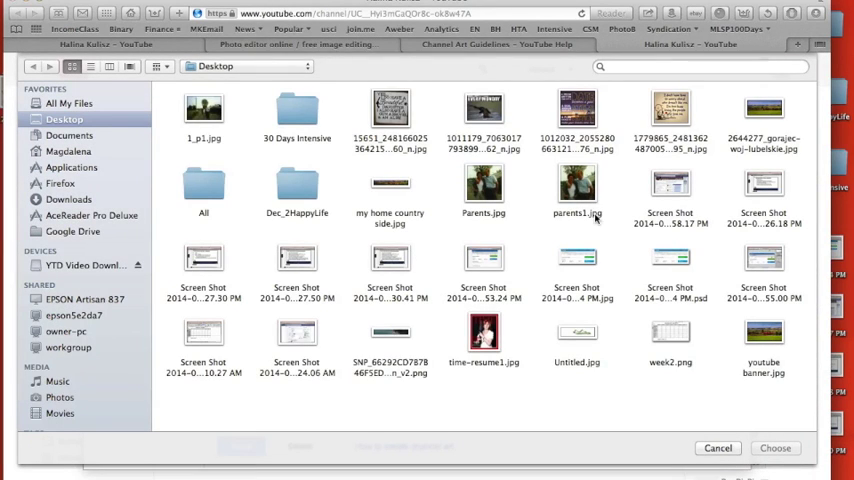
mouse_move(756, 192)
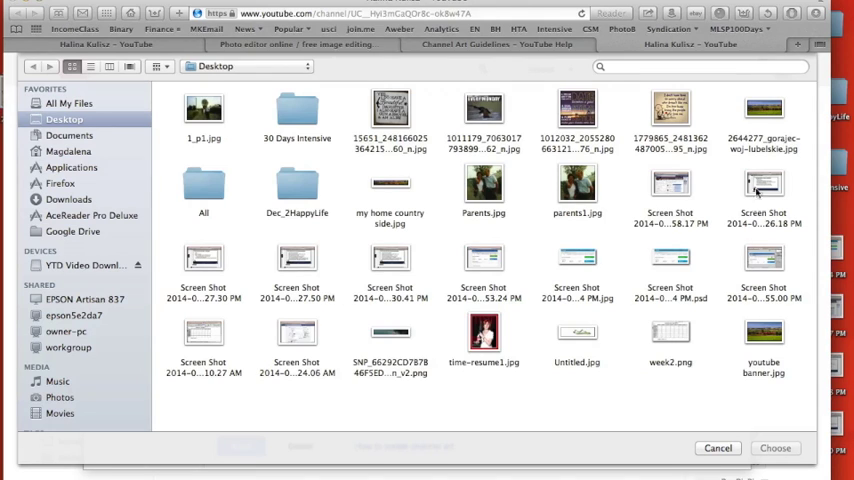
click(776, 448)
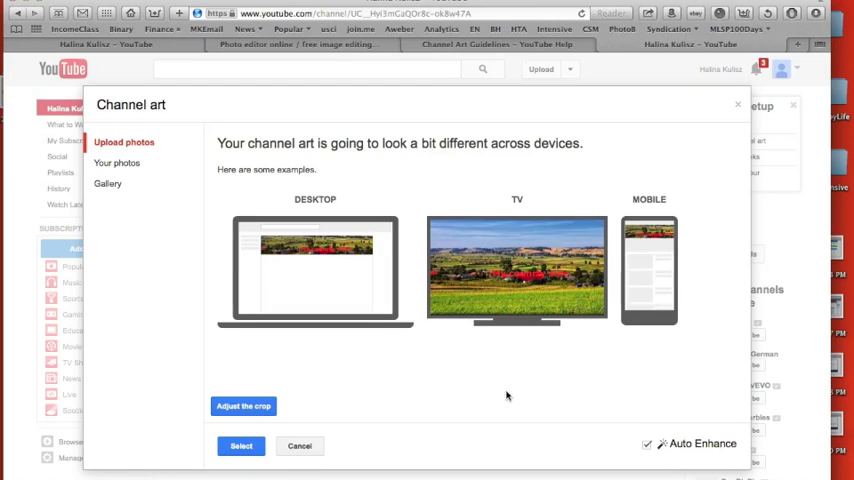
mouse_move(352, 268)
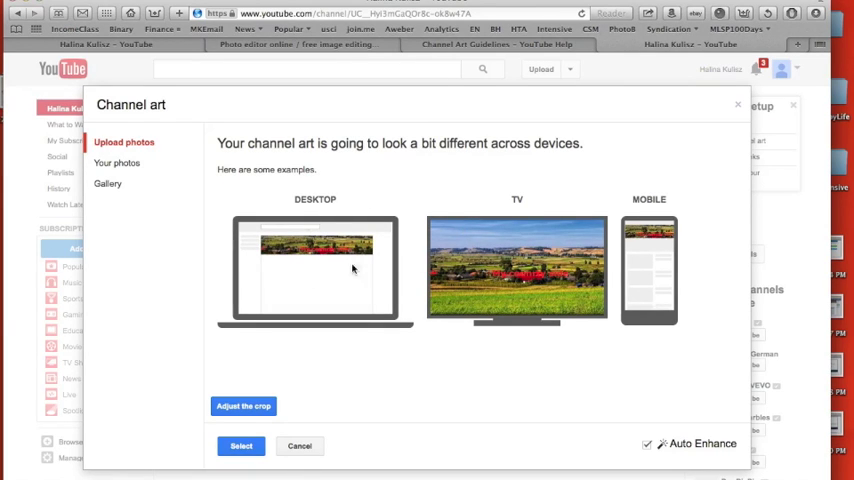
mouse_move(324, 252)
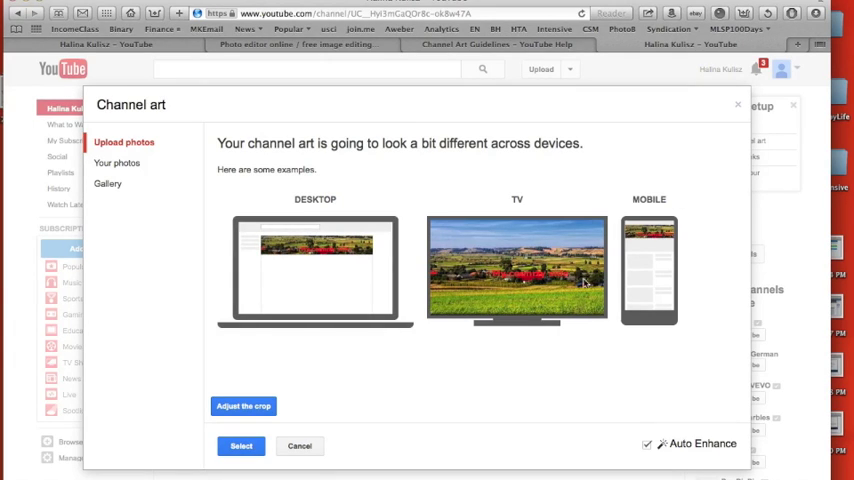
mouse_move(308, 286)
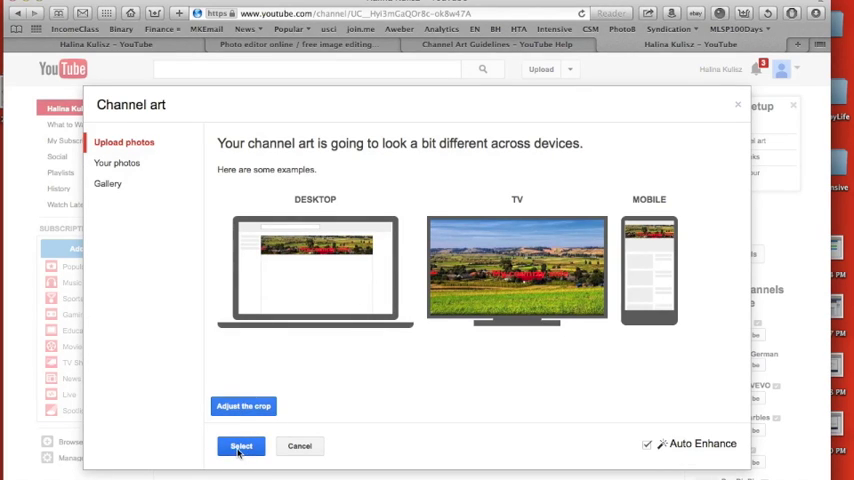
mouse_move(356, 224)
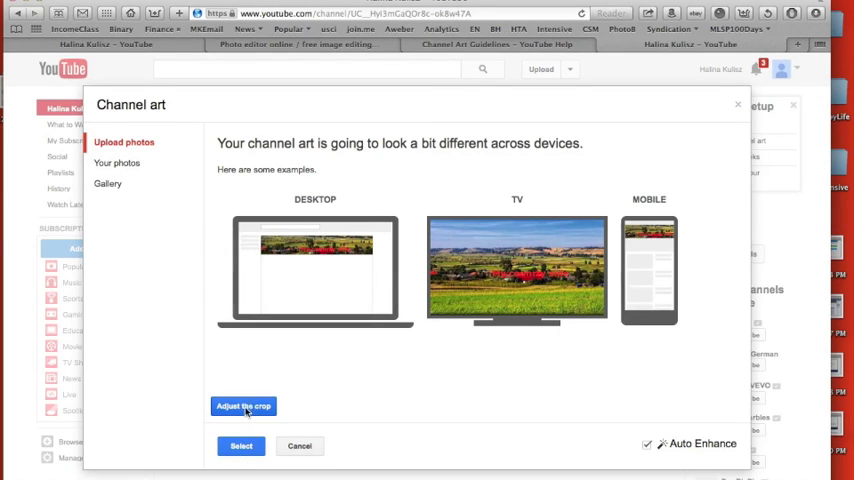
Step: Adjust the countryside banner's crop and apply it as the YouTube channel art
click(244, 406)
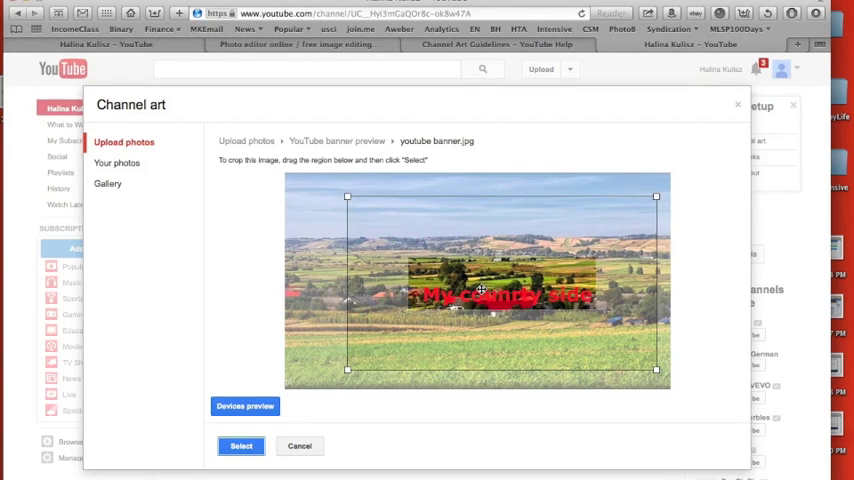
click(240, 446)
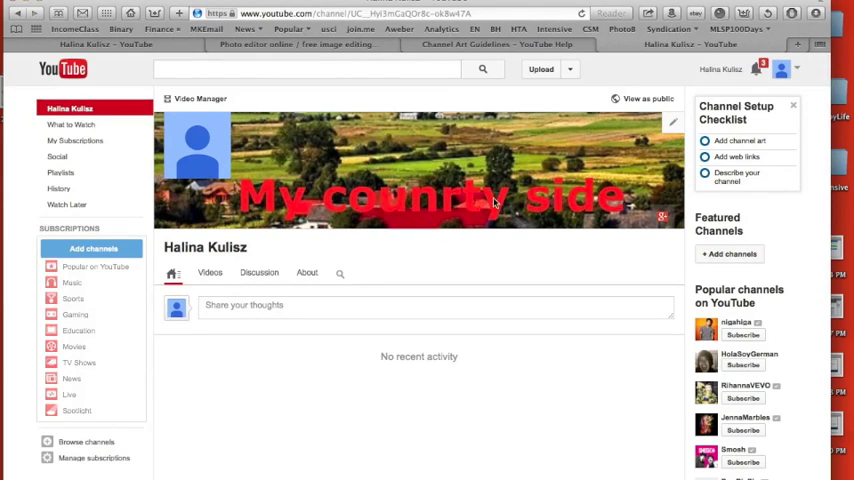
mouse_move(432, 246)
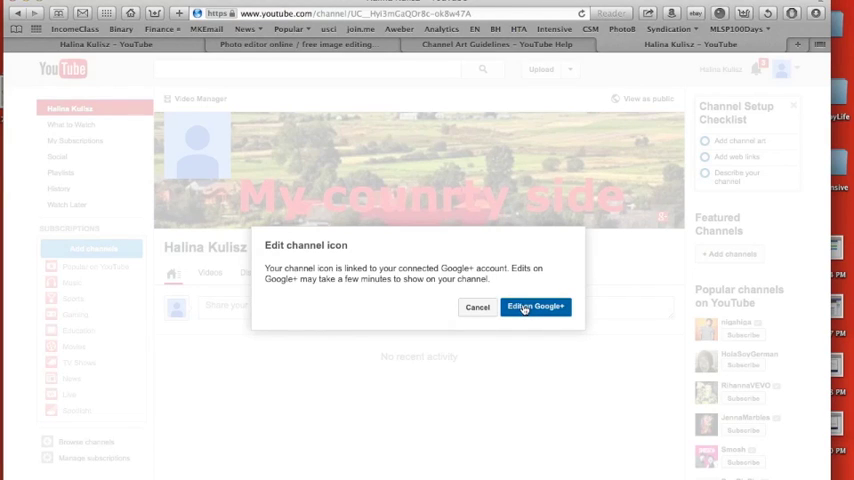
Step: Start editing the channel icon, handing over to the linked Google+ account
click(536, 306)
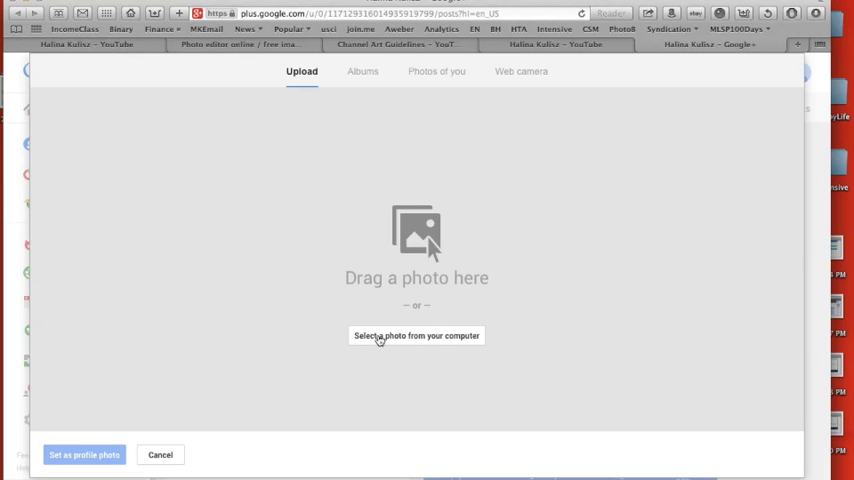
Step: Upload parents1.jpg from the Desktop to Google+
click(416, 336)
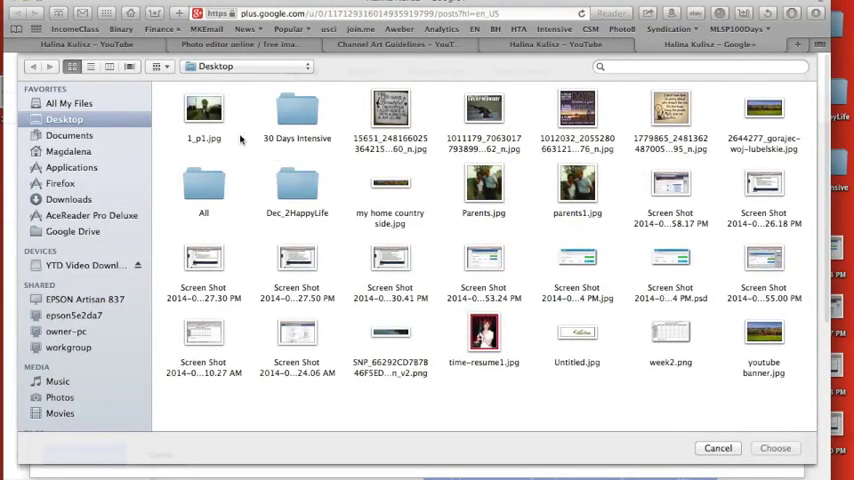
click(576, 188)
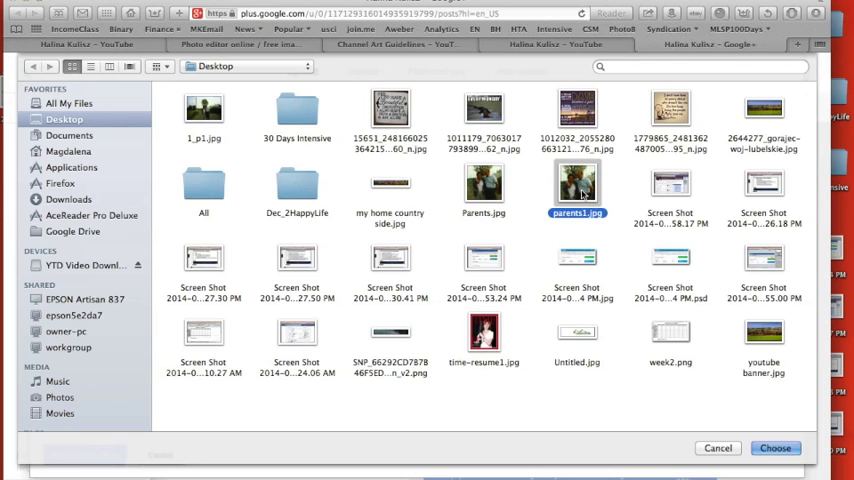
click(776, 448)
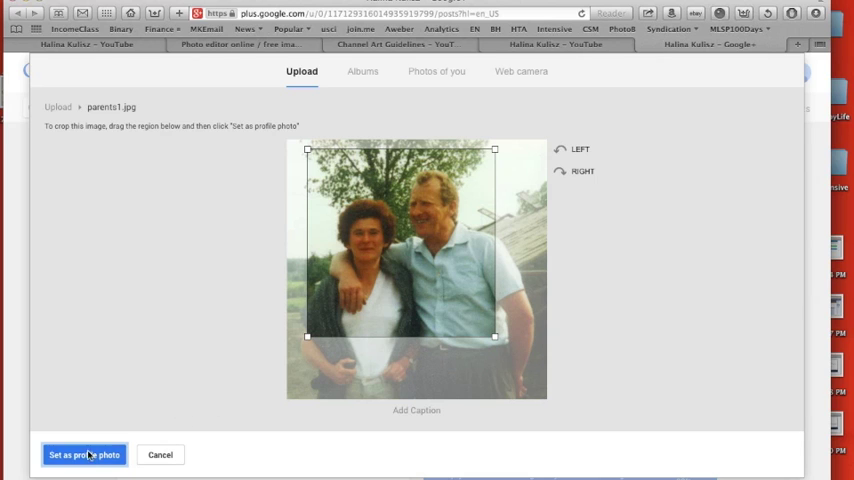
Step: Set the cropped parents1 photo as the Google+ profile photo
click(84, 456)
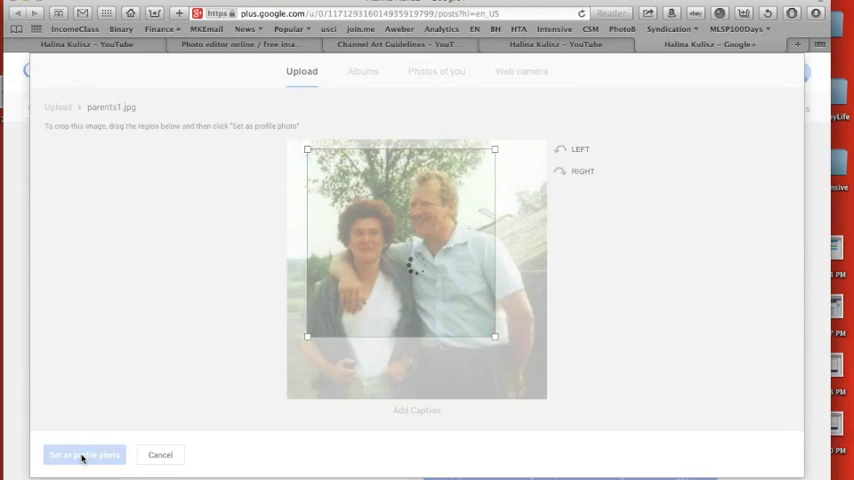
click(84, 456)
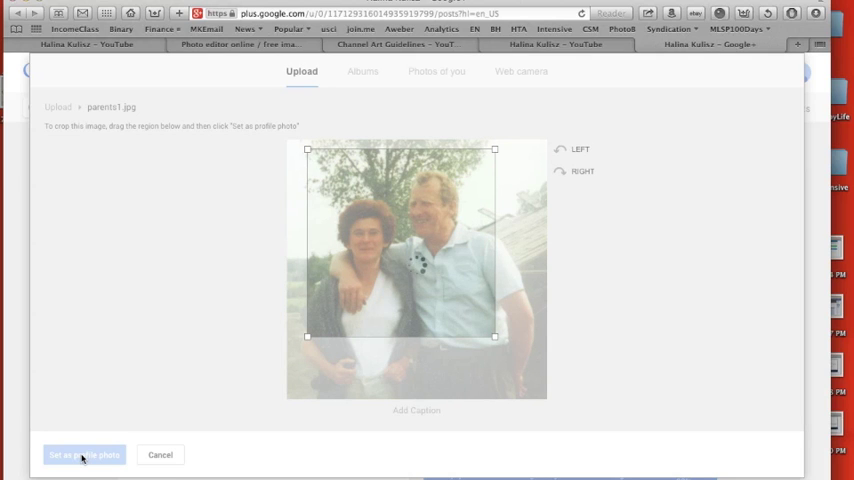
click(84, 456)
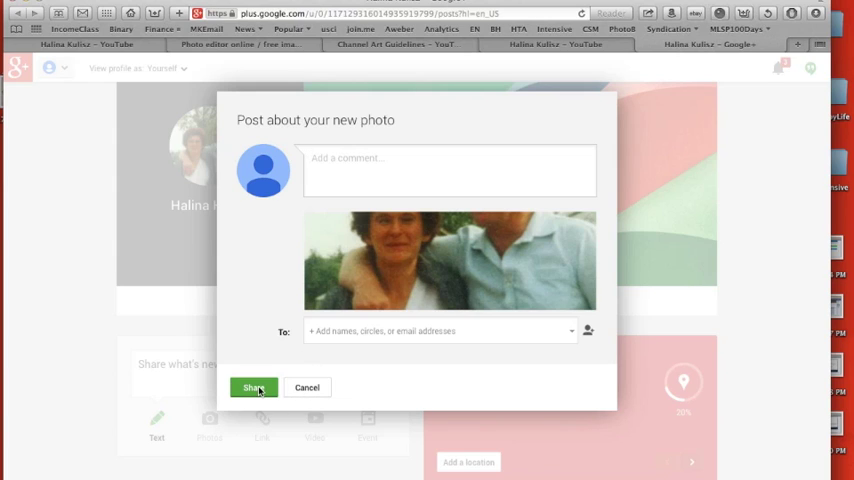
Step: Bring up the audience choices for the new profile photo post
click(440, 332)
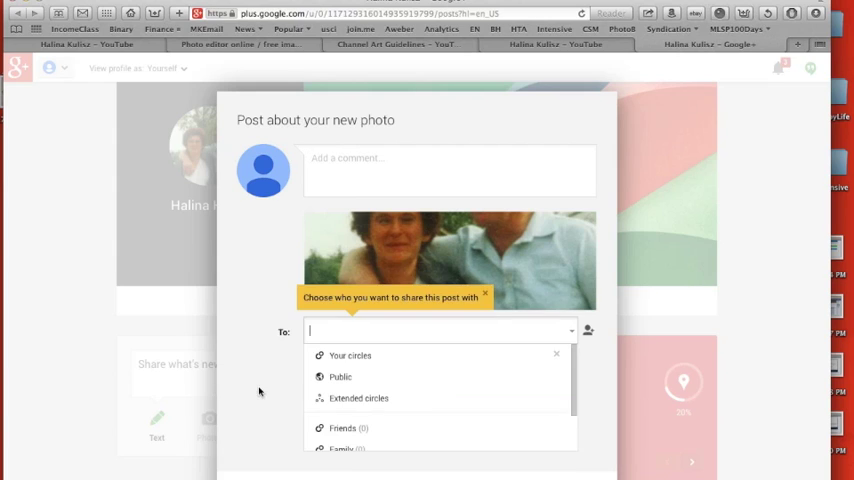